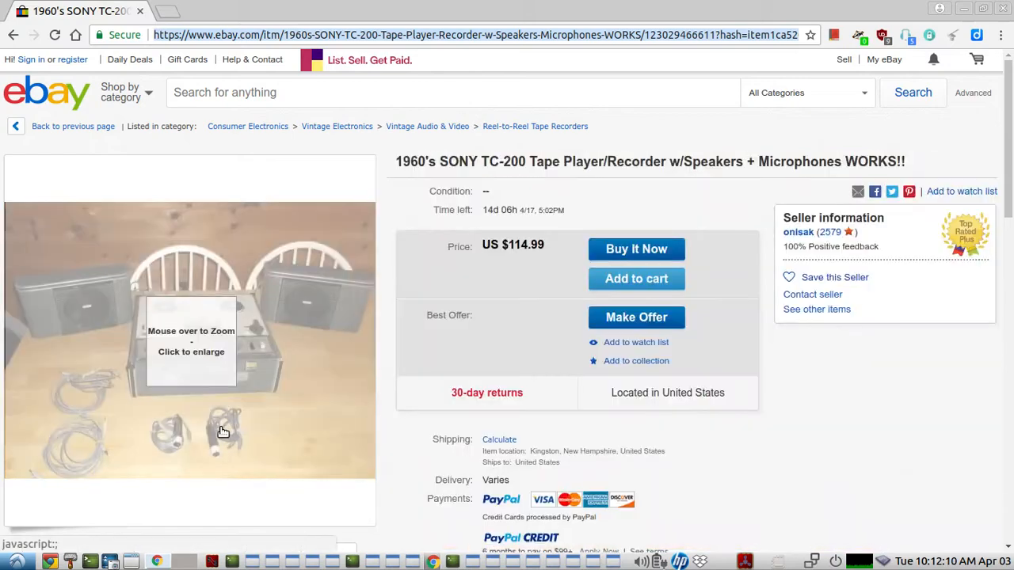
mouse_move(224, 436)
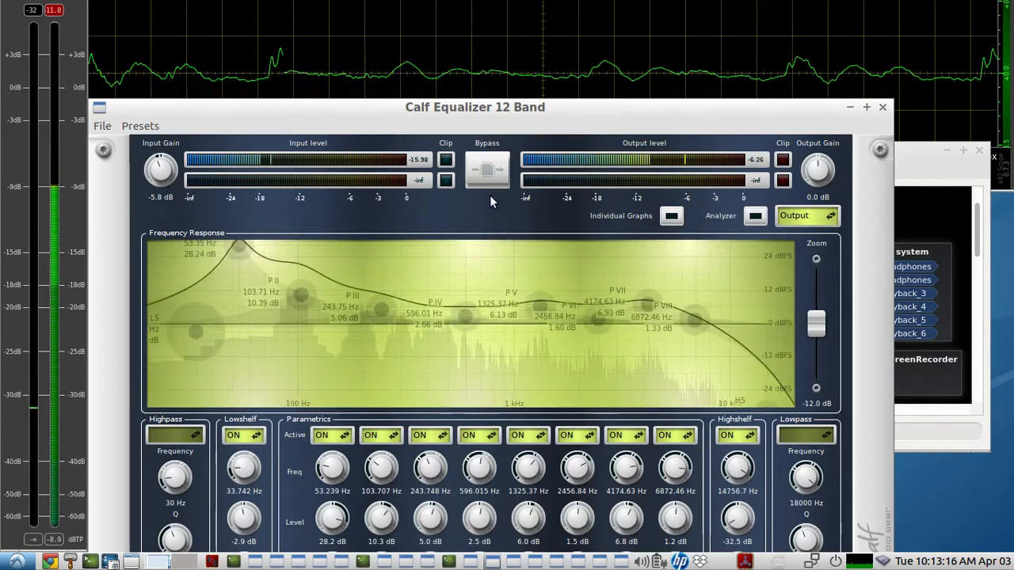
Step: Toggle Bypass on the 12-band EQ to hear the unequalized microphone signal
left_click(488, 168)
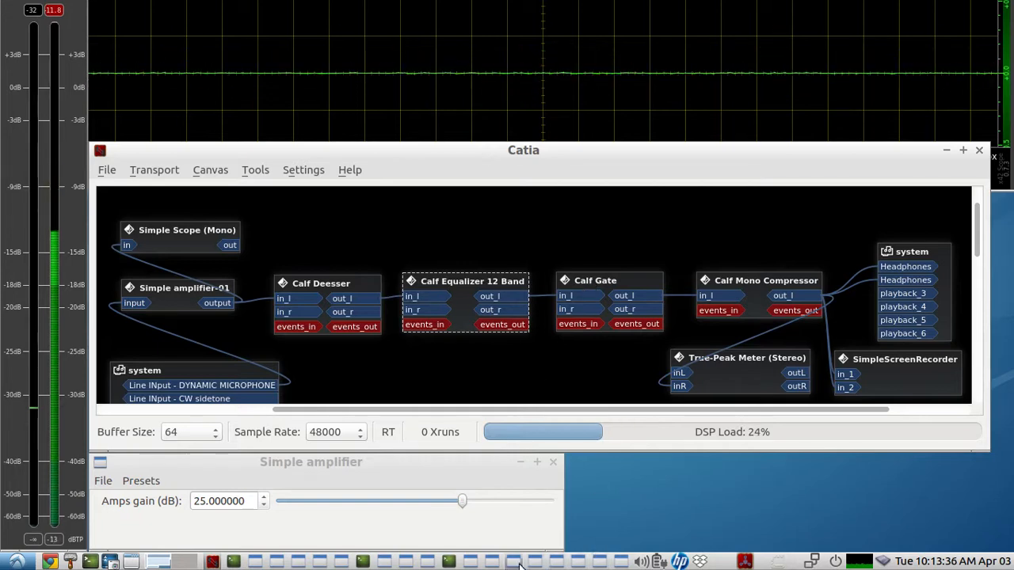
Step: Review Calf Gate (ratio 2, threshold −38.5 dBFS, 8.3 dB makeup, RMS) and toggle its Bypass
double_click(596, 278)
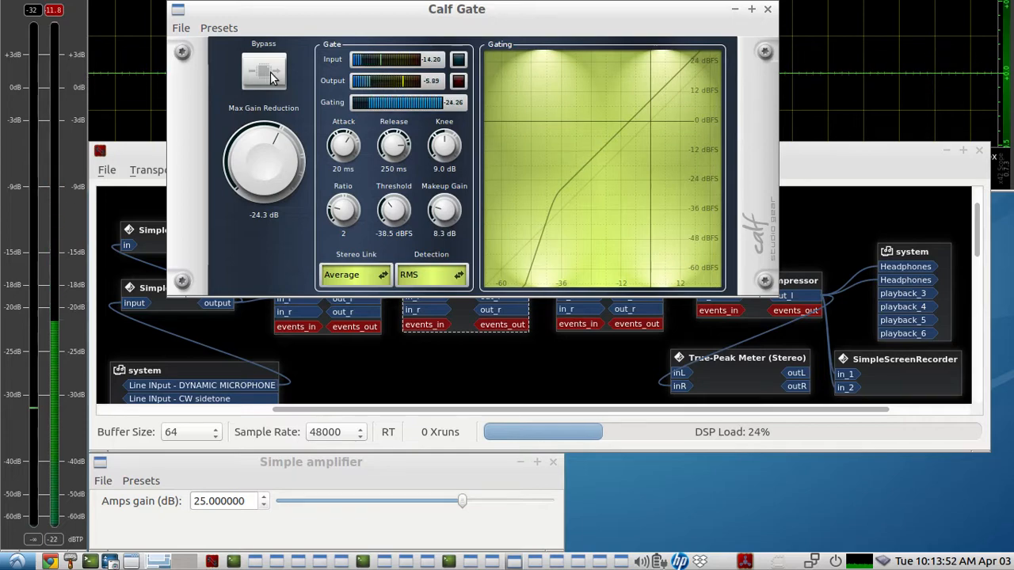
left_click(767, 10)
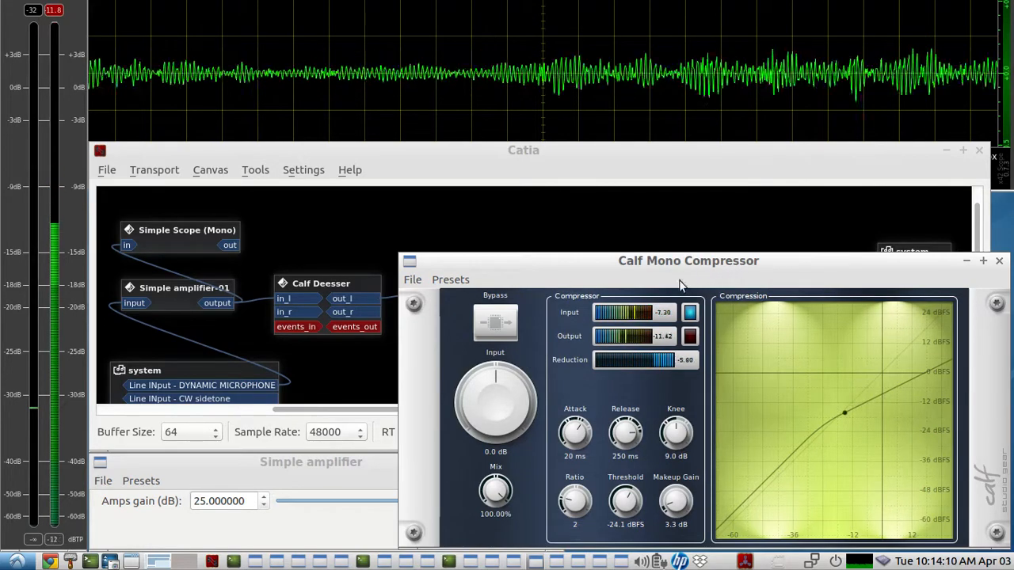
Step: Toggle Bypass on the Mono Compressor (ratio 2, −24.1 dBFS, 3.3 dB makeup) to hear it unprocessed
left_click(494, 323)
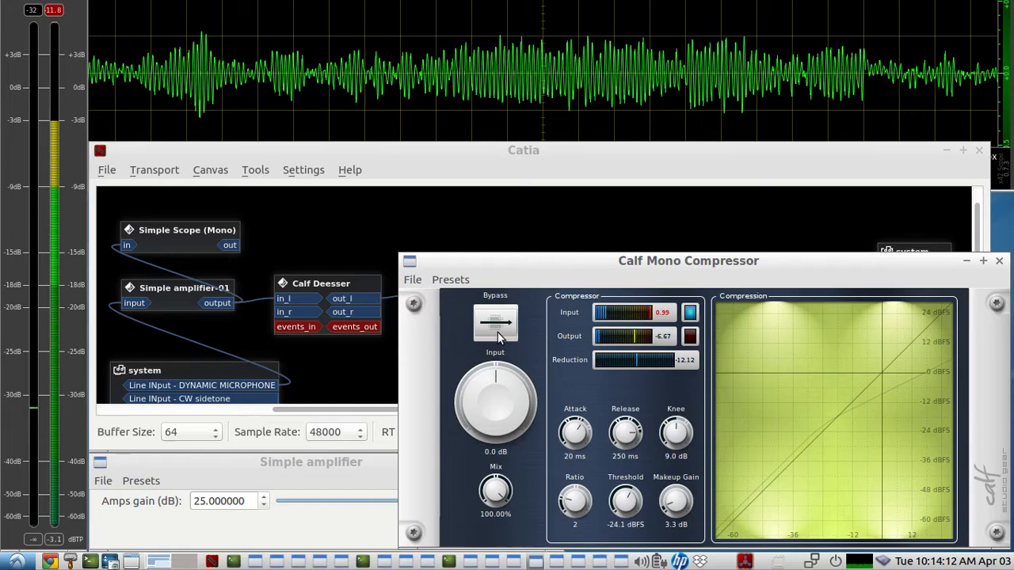